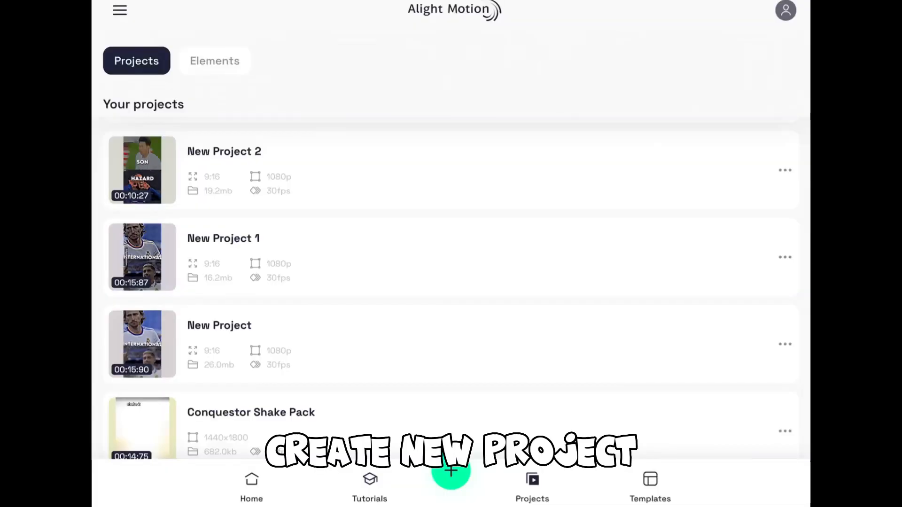
Step: Create 'New Project 4' at 9:16, 1080p, 30 fps with Light Grey background
click(451, 474)
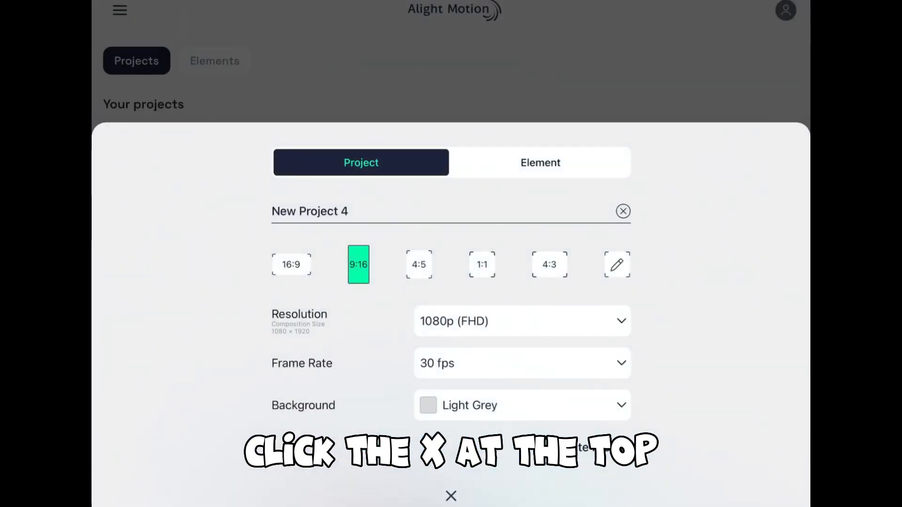
click(622, 211)
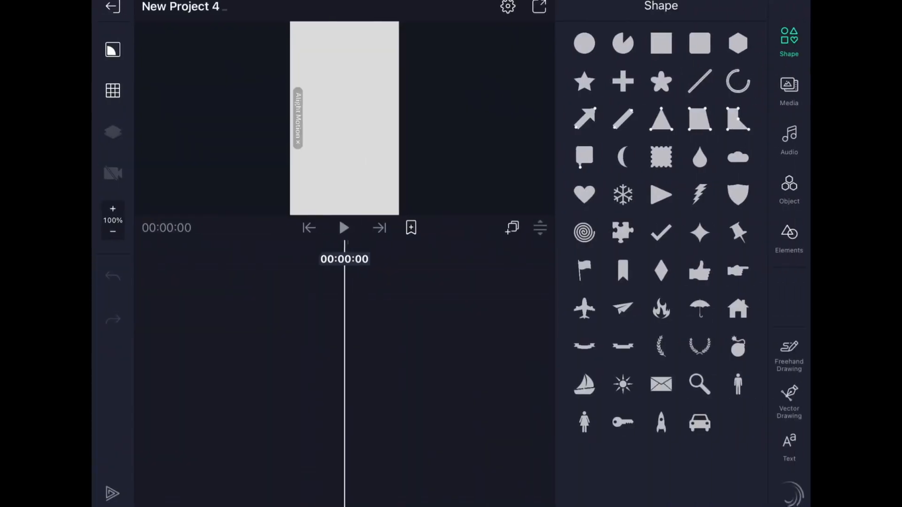
Step: Import the football clip and duplicate its layer
click(789, 90)
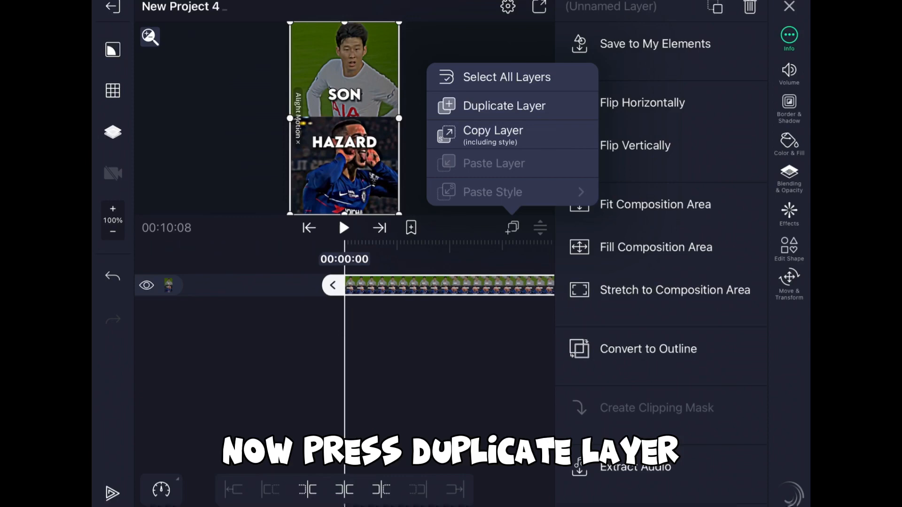
click(504, 106)
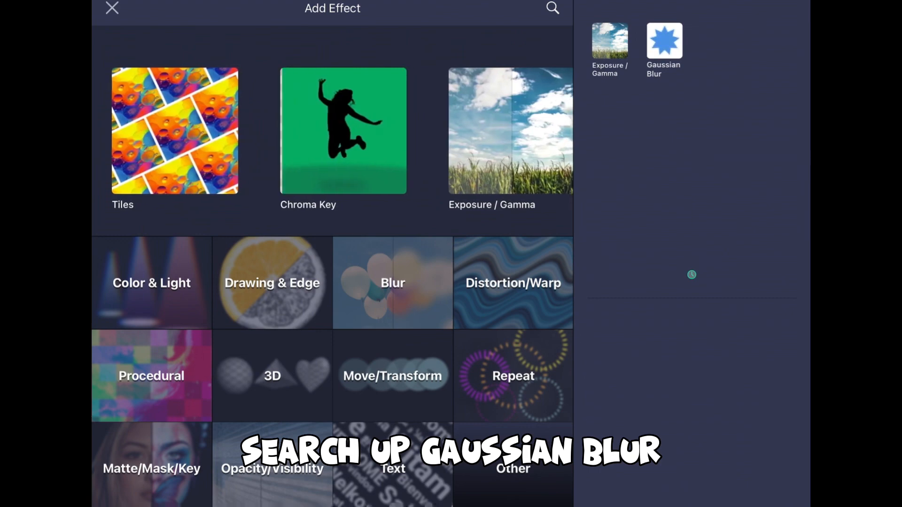
Step: Give the copy layer Gaussian Blur at strength 0.220 and an Exposure/Gamma effect
click(112, 8)
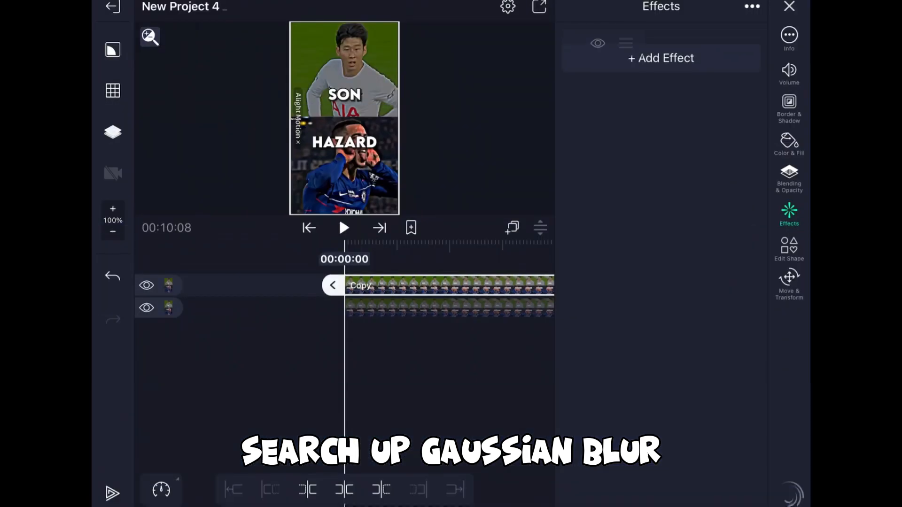
click(661, 57)
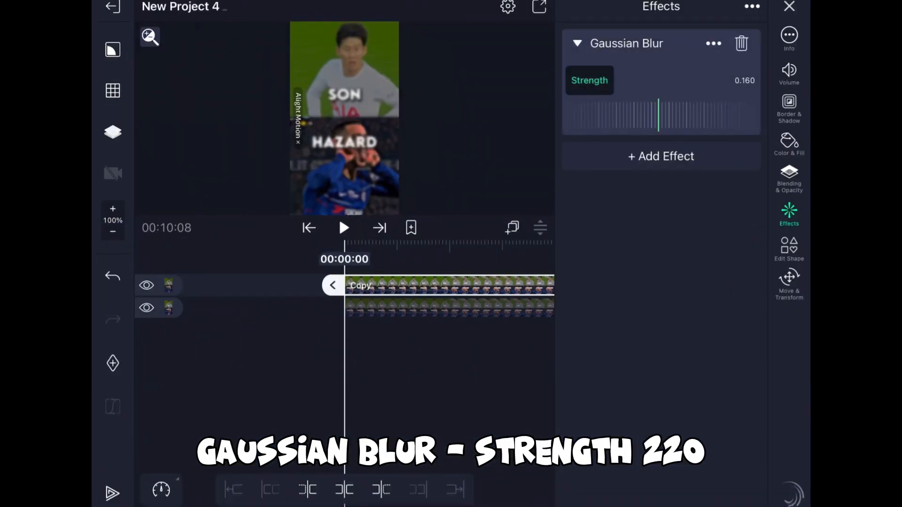
drag(659, 115, 676, 115)
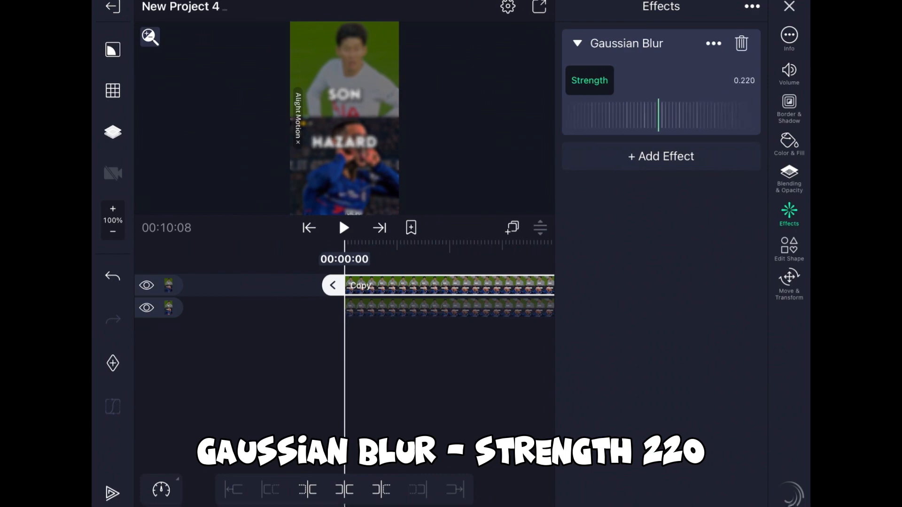
click(660, 156)
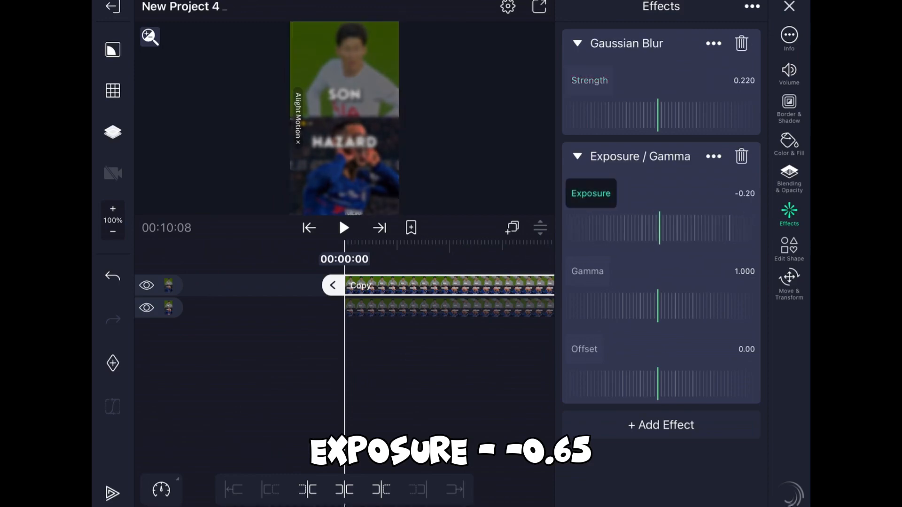
click(789, 92)
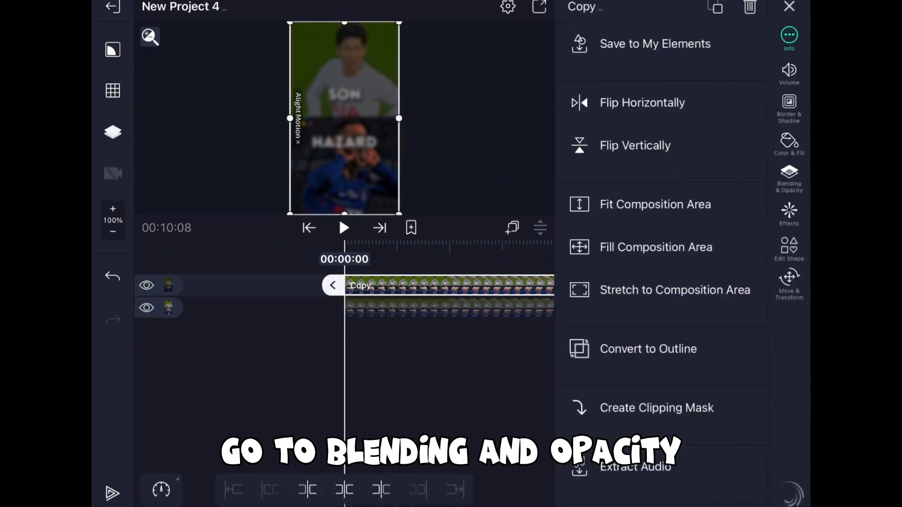
Step: Set the copy to Subtract blending and add a rounded rectangle filling the whole frame
click(789, 179)
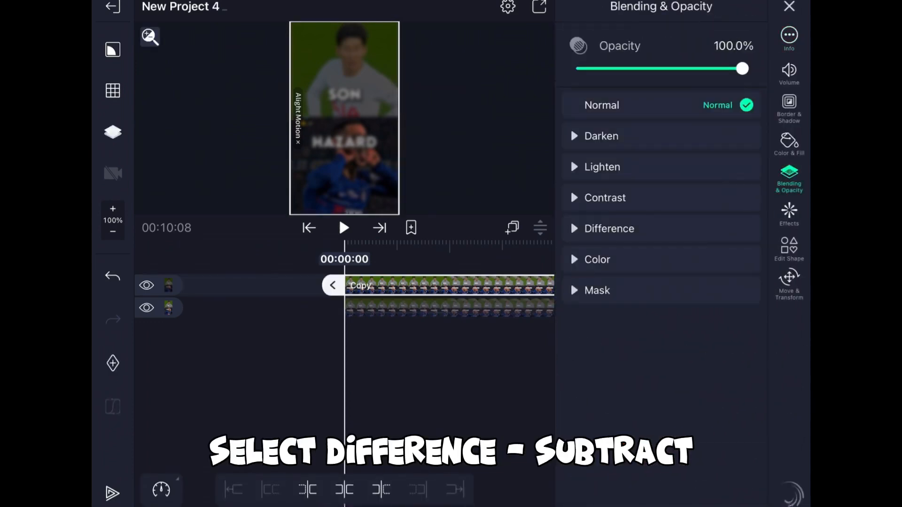
click(609, 228)
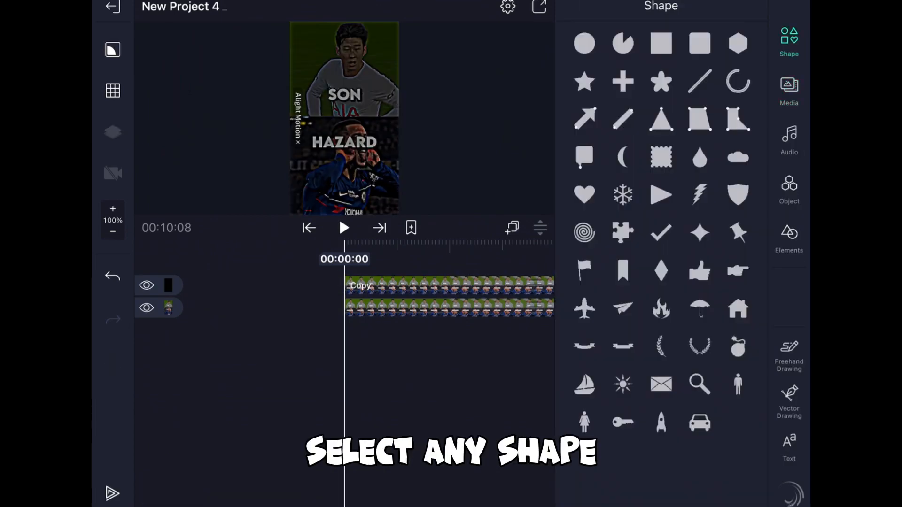
click(700, 43)
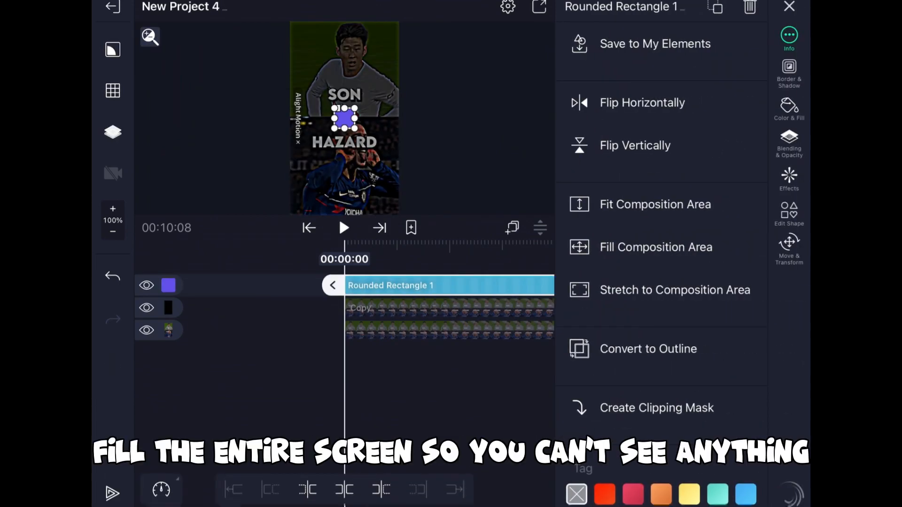
click(656, 247)
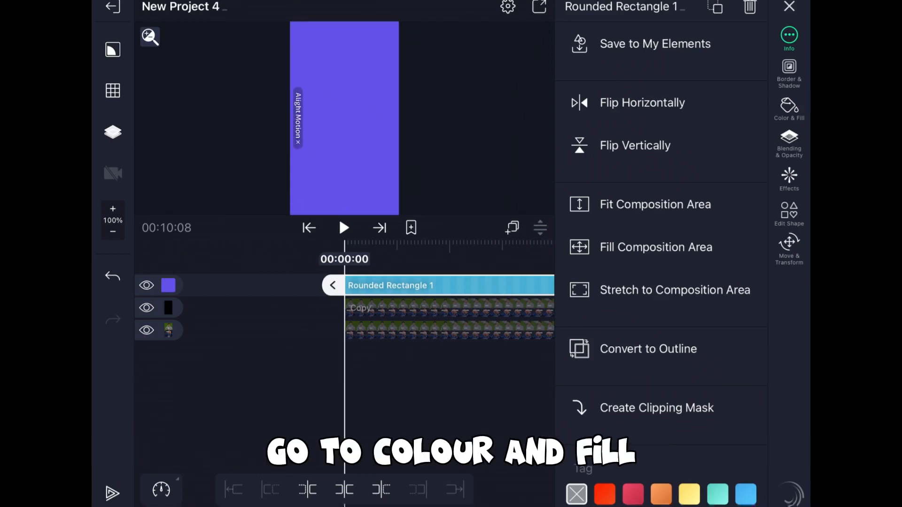
Step: Fill the rectangle white and list its Contrast blend modes, leaving Normal applied
click(789, 110)
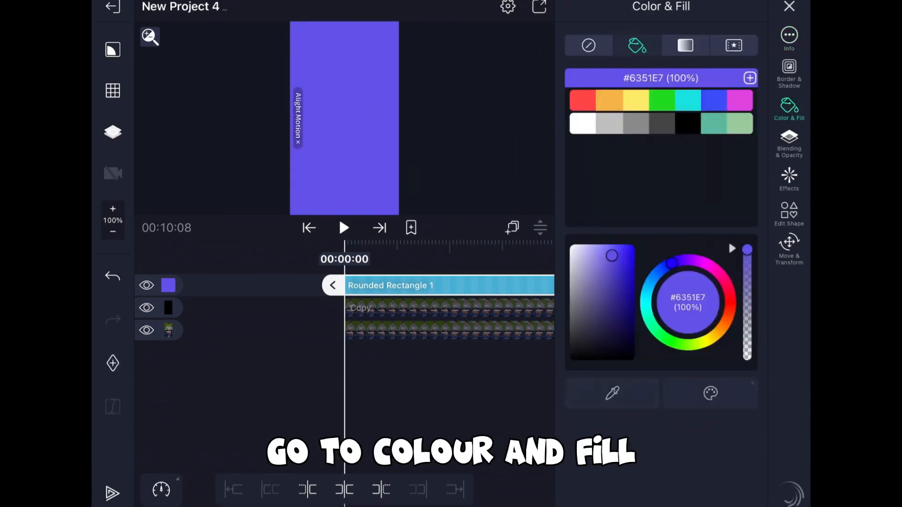
click(789, 143)
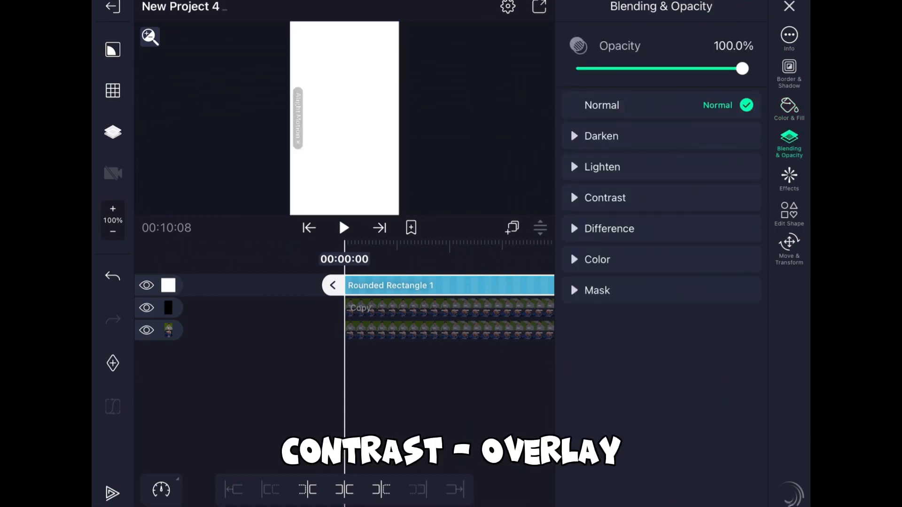
click(605, 198)
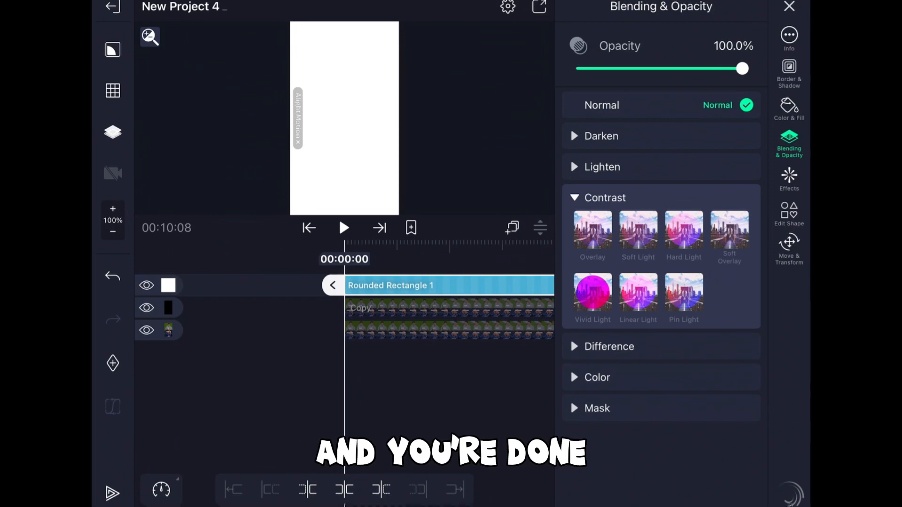